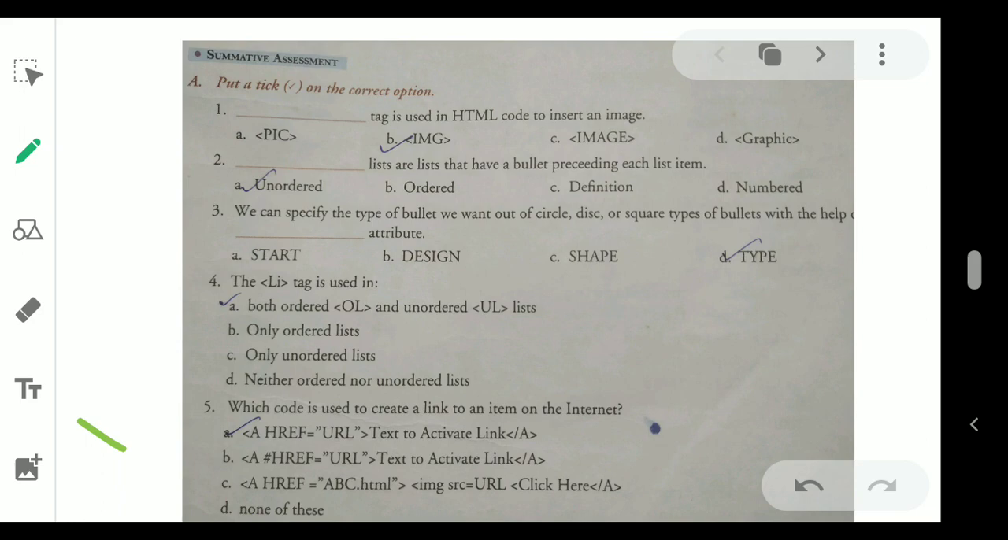
Switch from the pen to the eraser tool in the left toolbar
left_click(28, 309)
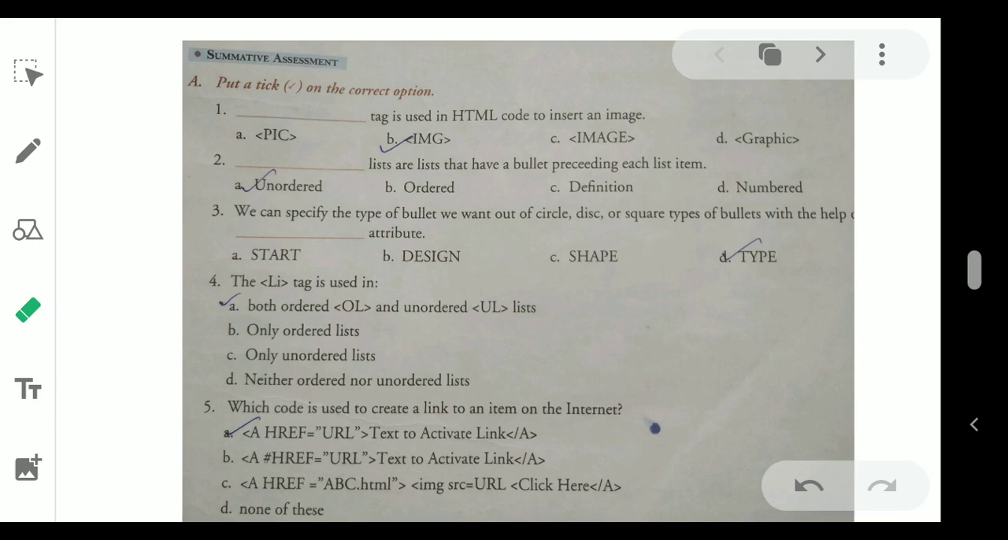
Go to the next page with section C's brief-answer questions on hyperlinks
left_click(819, 54)
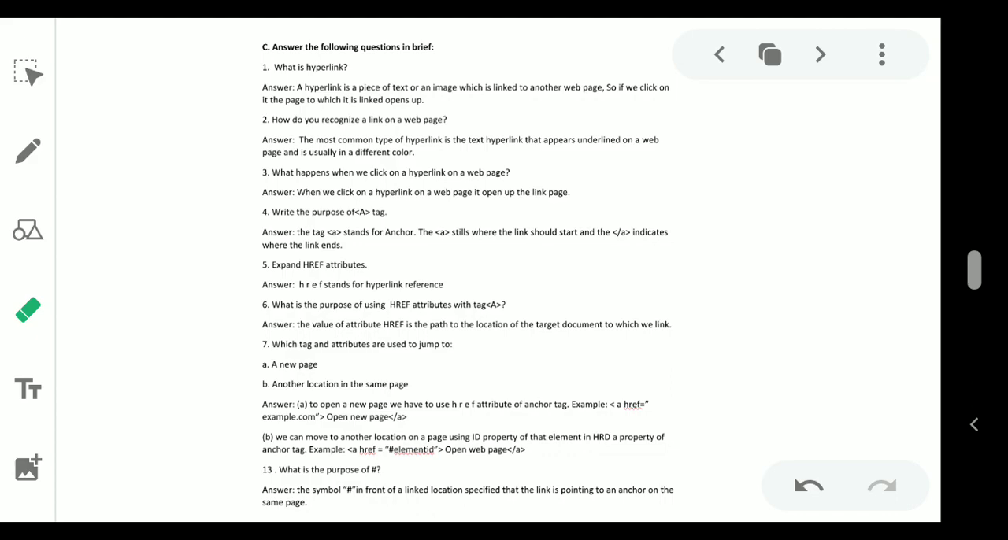
left_click(820, 54)
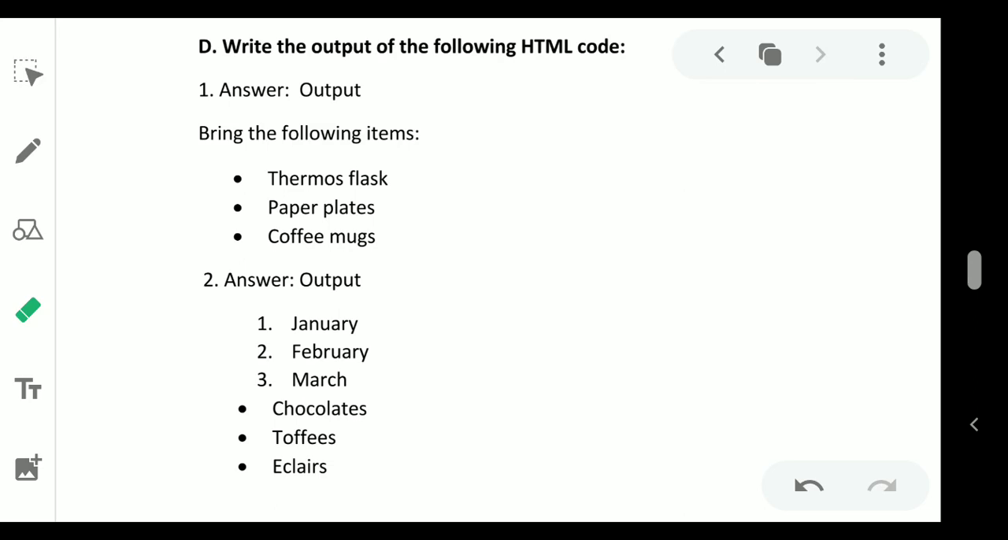
Open the board menu with Share board, Stop recording and Rename board options
left_click(882, 54)
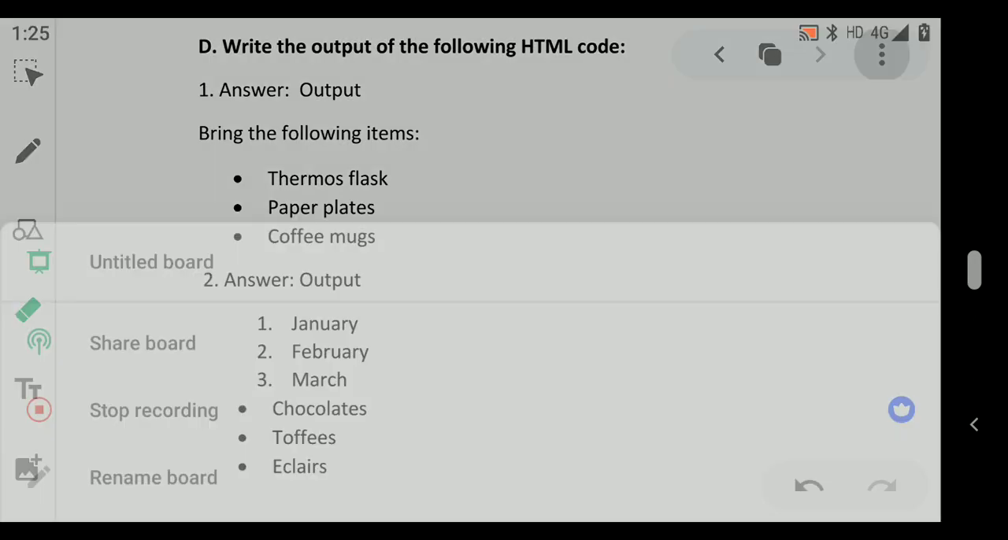